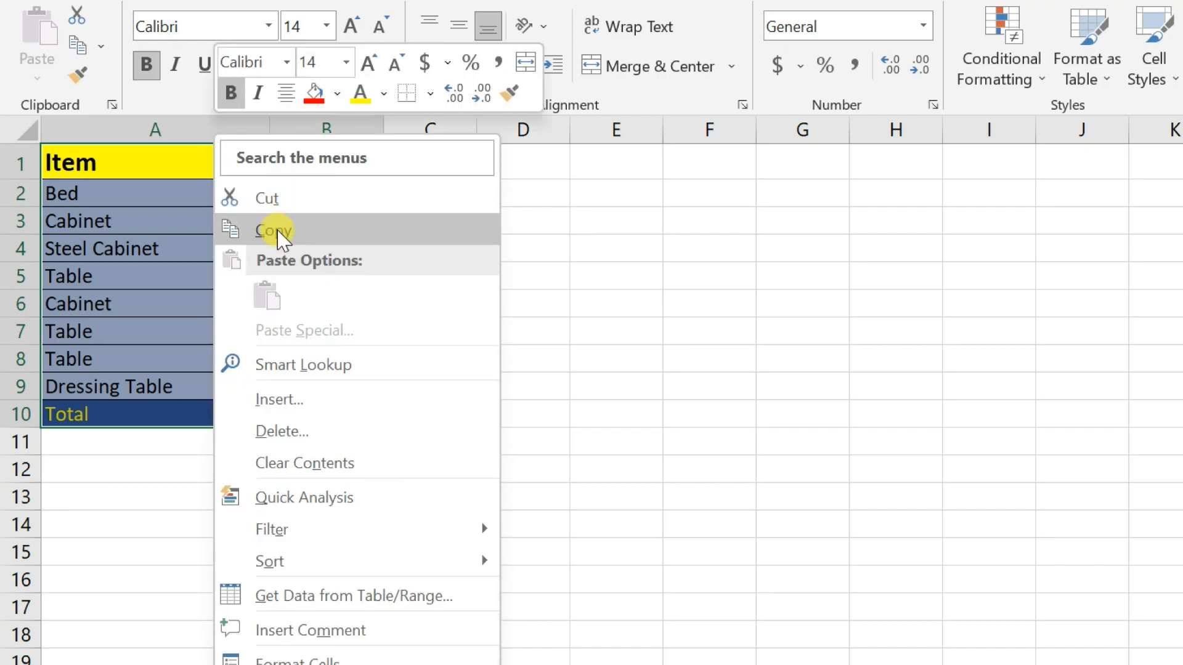
- Copy the Item/Sold table A1:B10 and select D1 as the paste destination
click(274, 231)
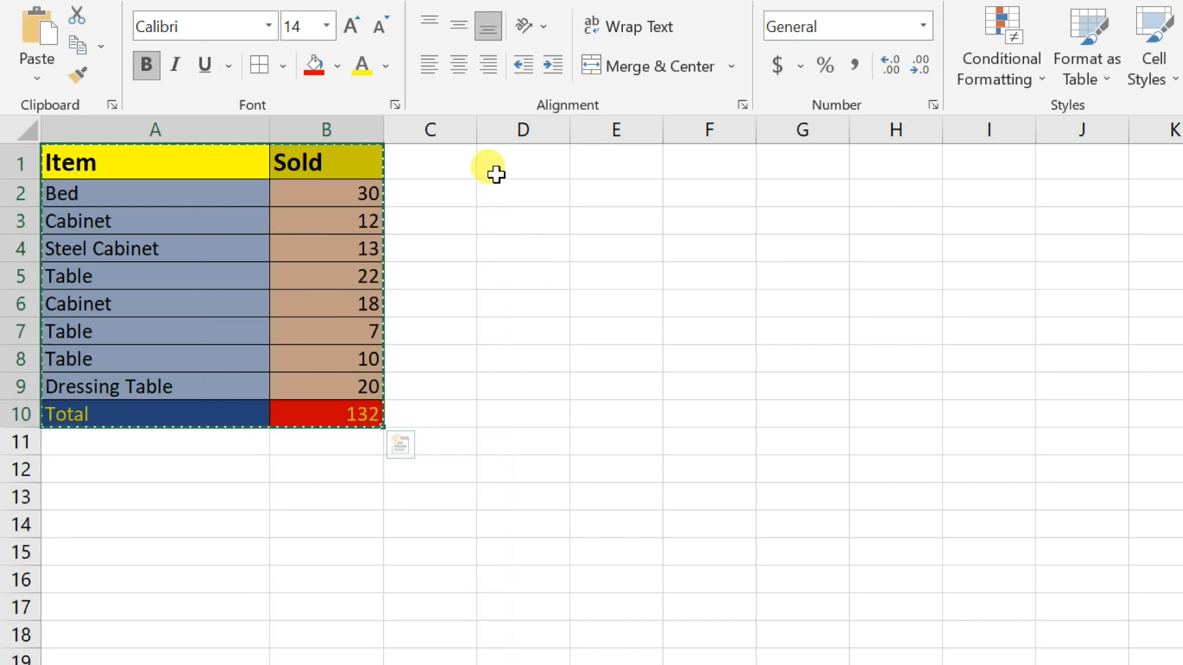
click(522, 163)
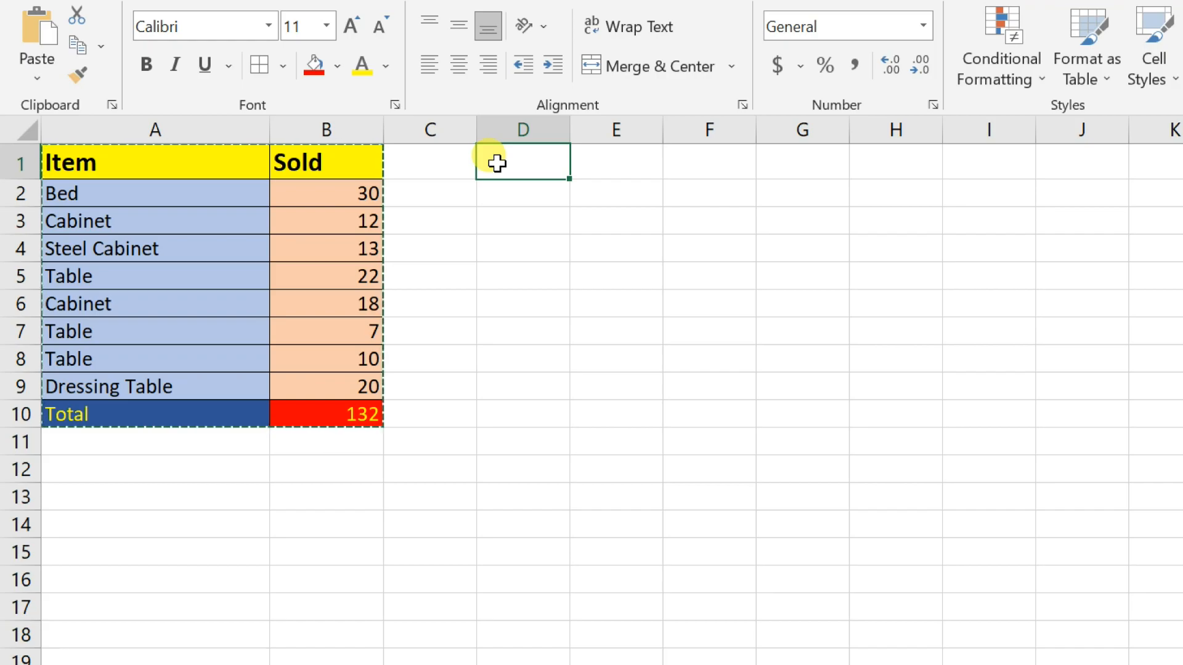
- Paste Special with Transpose at D1 so items run across row 1 and sold values across row 2
right_click(522, 161)
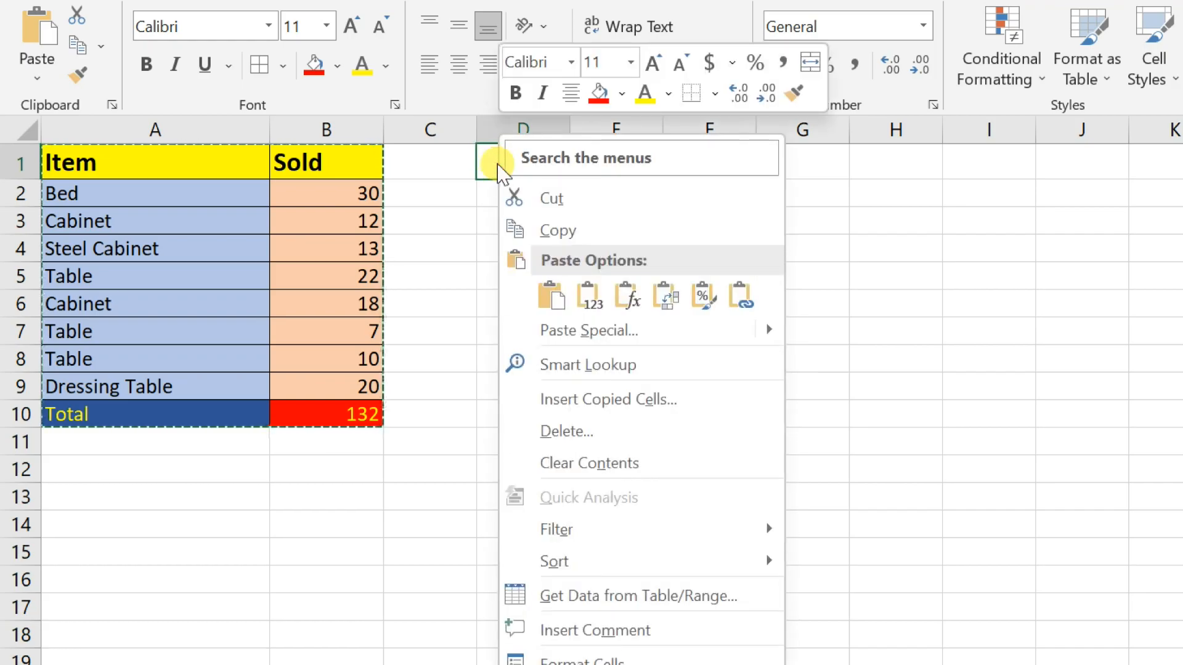
mouse_move(587, 330)
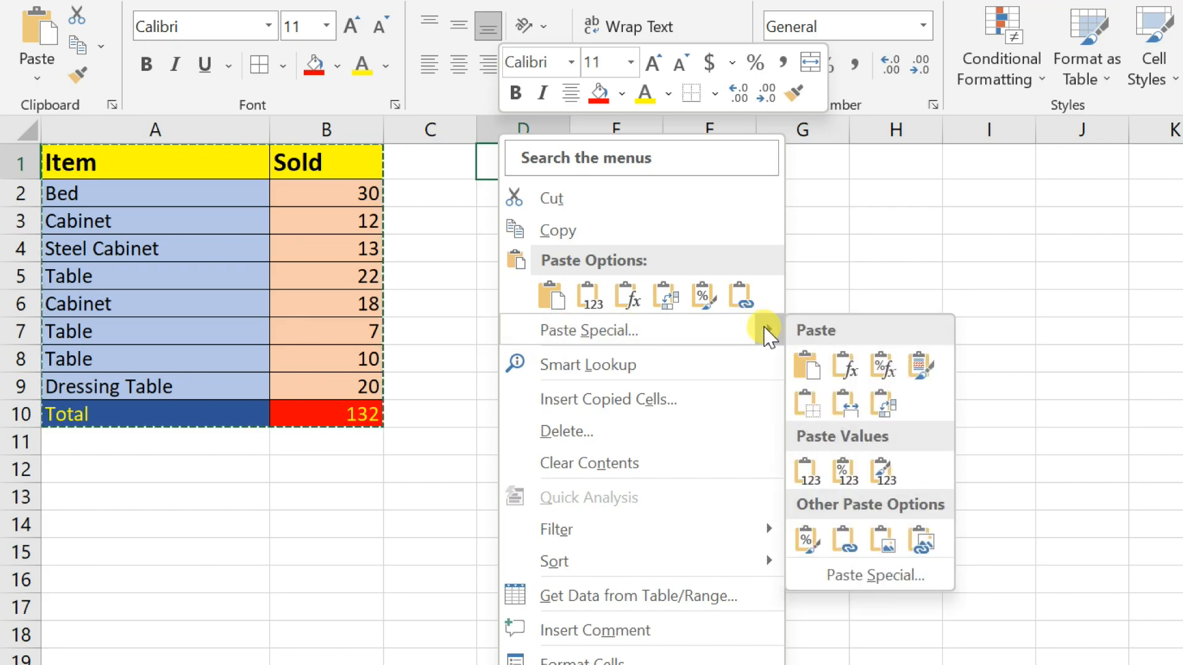
mouse_move(880, 540)
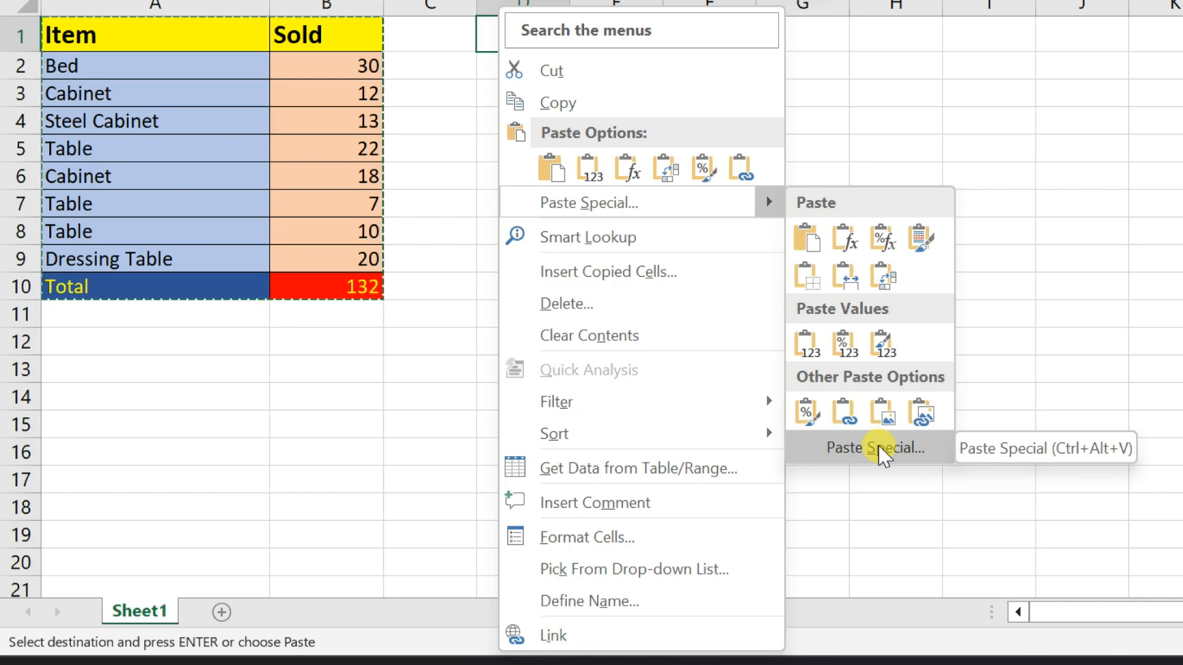
click(875, 447)
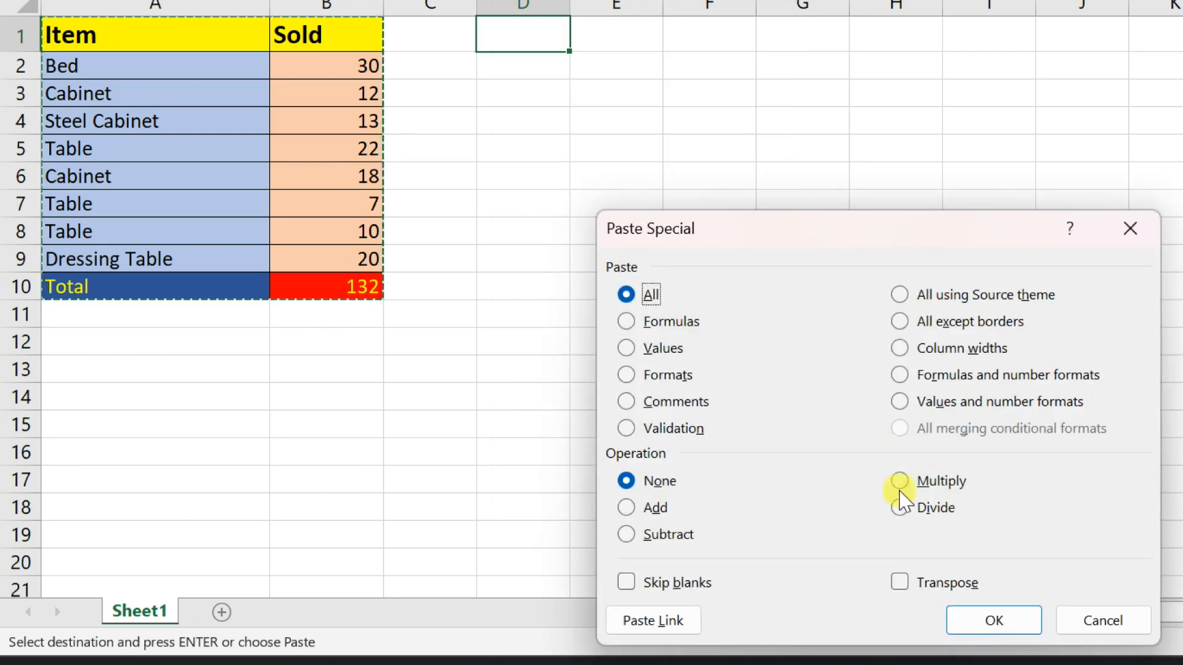
mouse_move(900, 583)
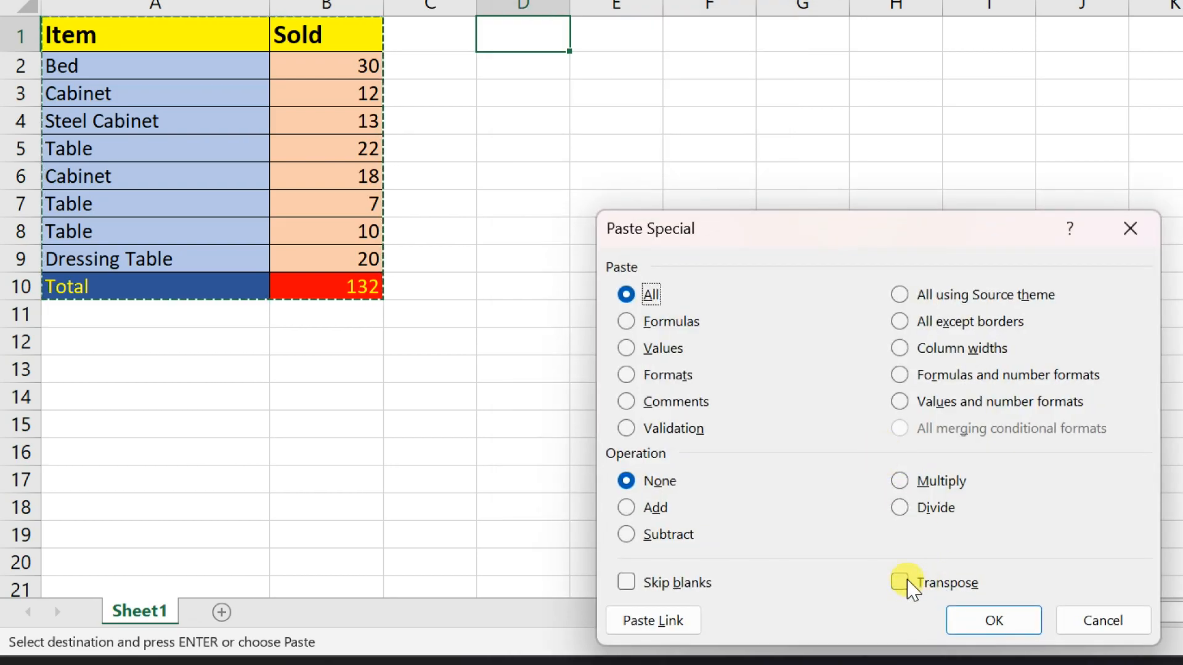
click(898, 583)
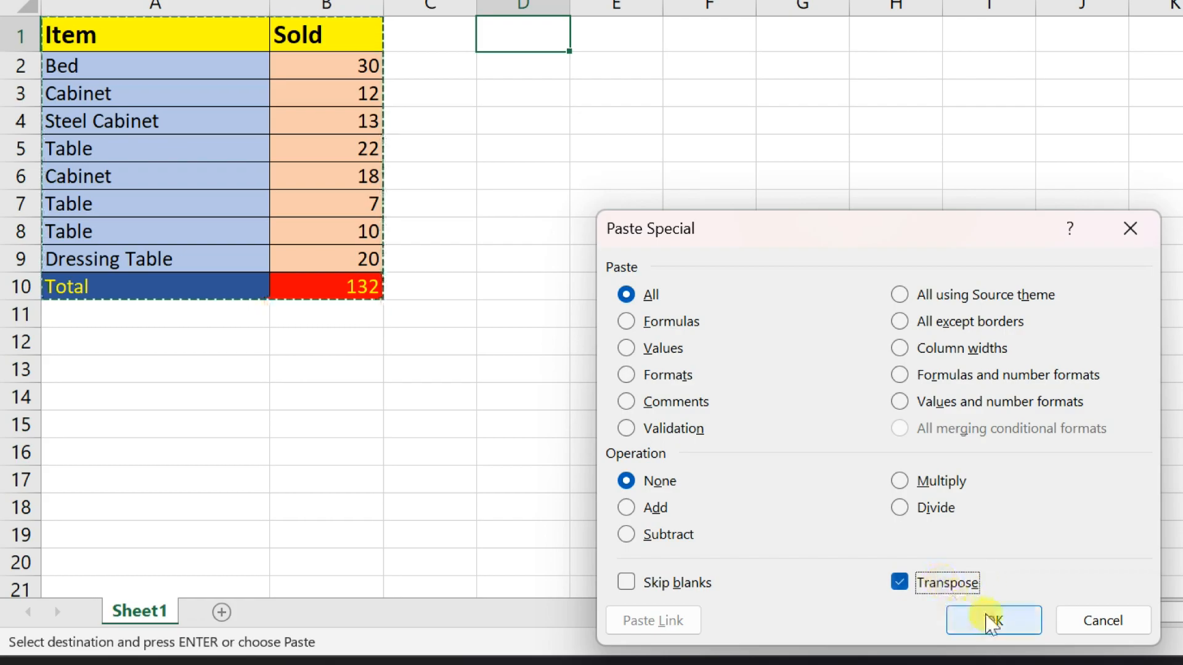
click(993, 619)
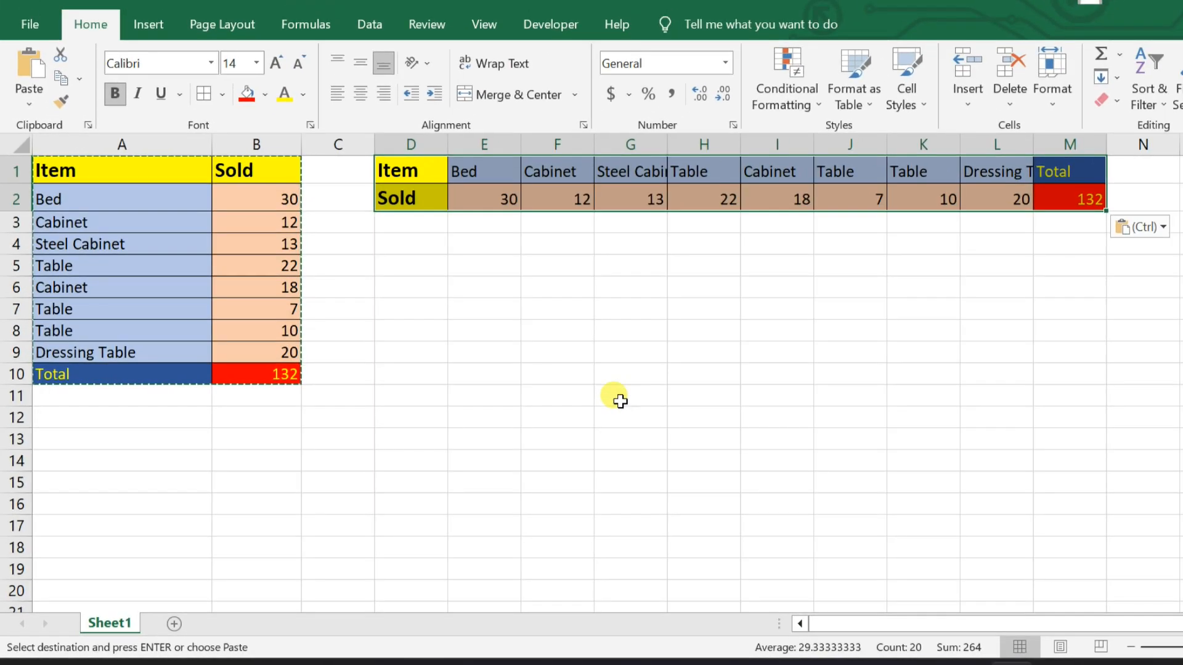
click(630, 394)
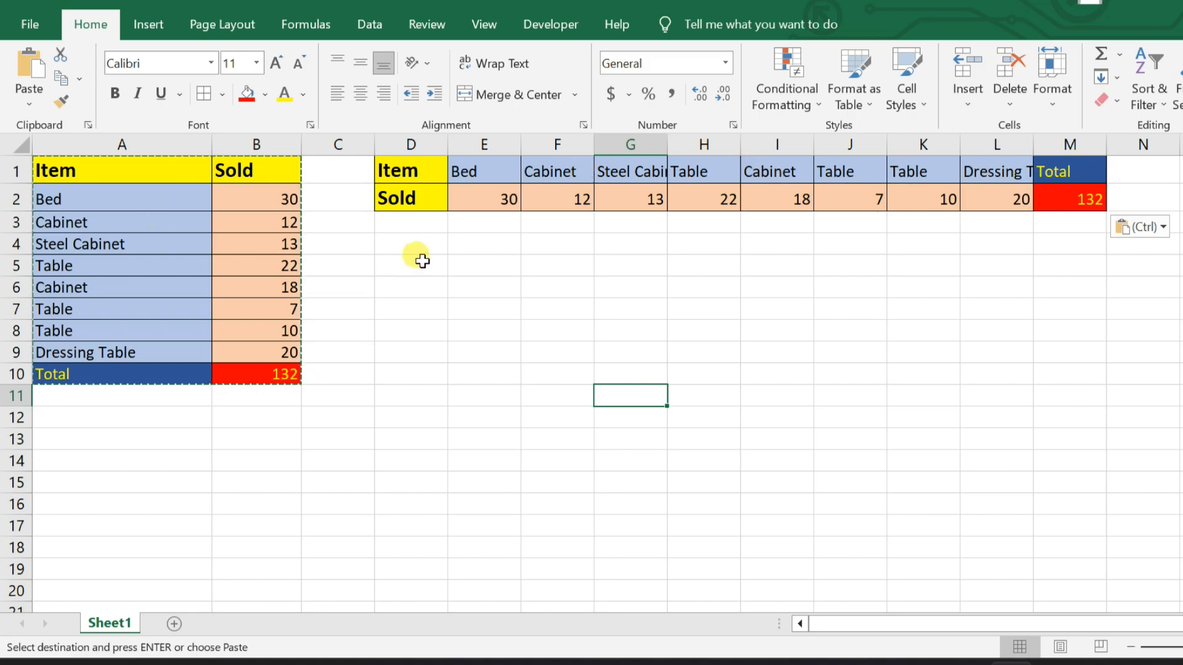
mouse_move(1090, 211)
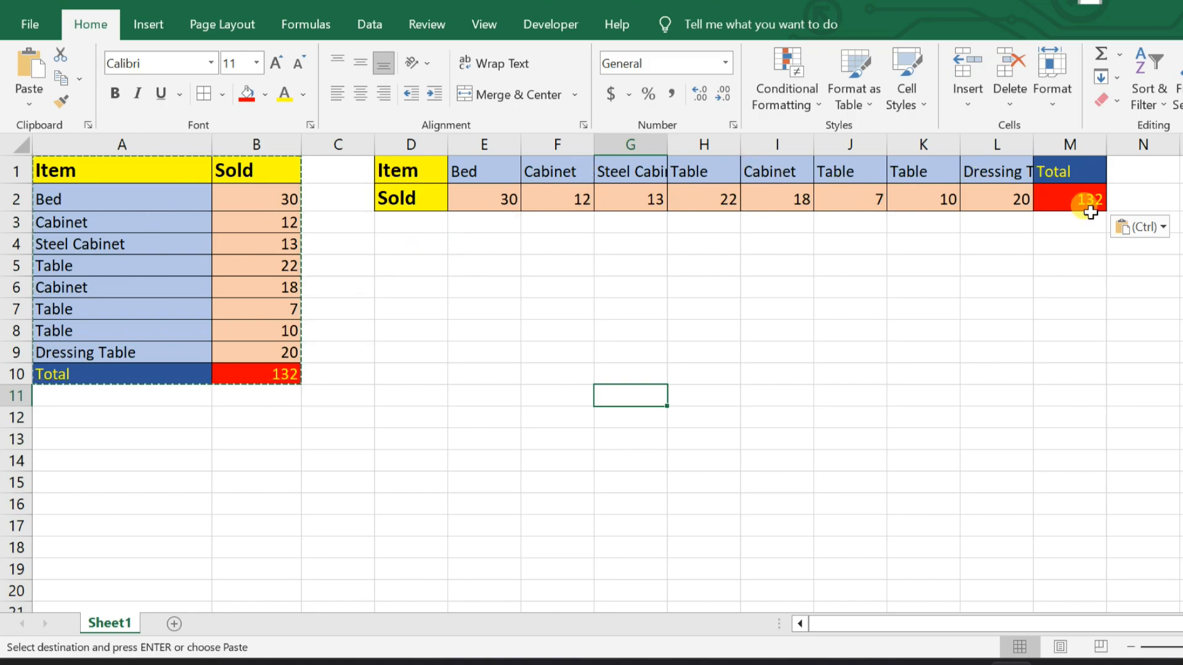
click(484, 330)
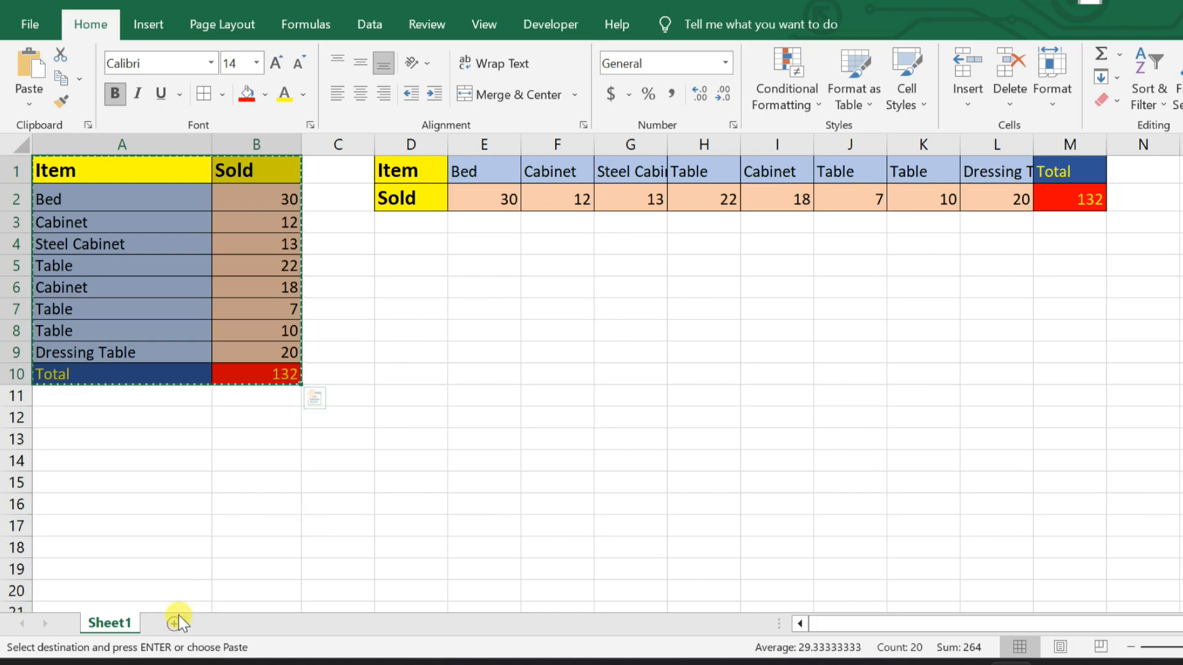
- Add a new Sheet3 and Paste Special with Transpose at A1 for a second transposed copy
click(180, 622)
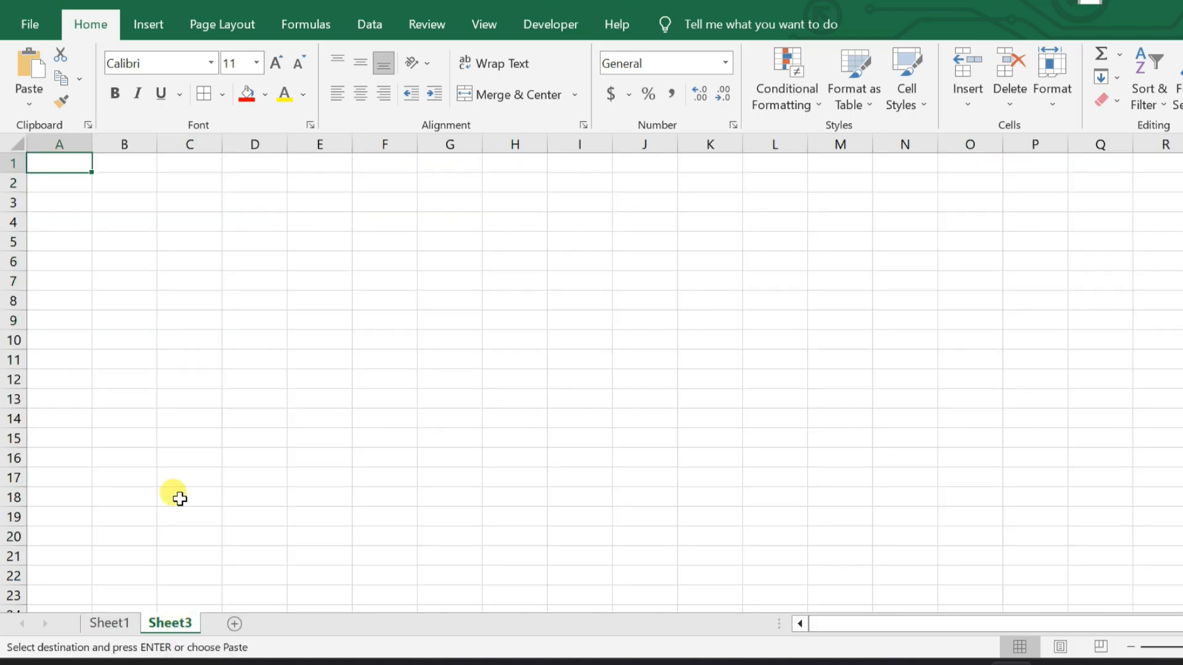
right_click(59, 162)
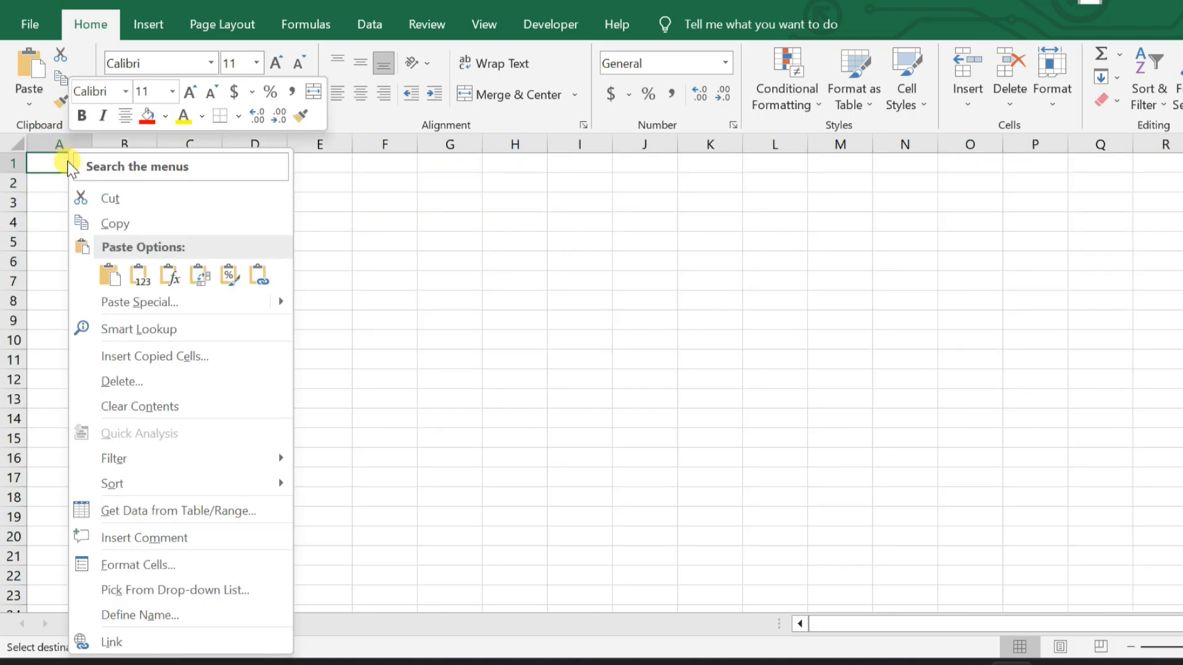
mouse_move(140, 302)
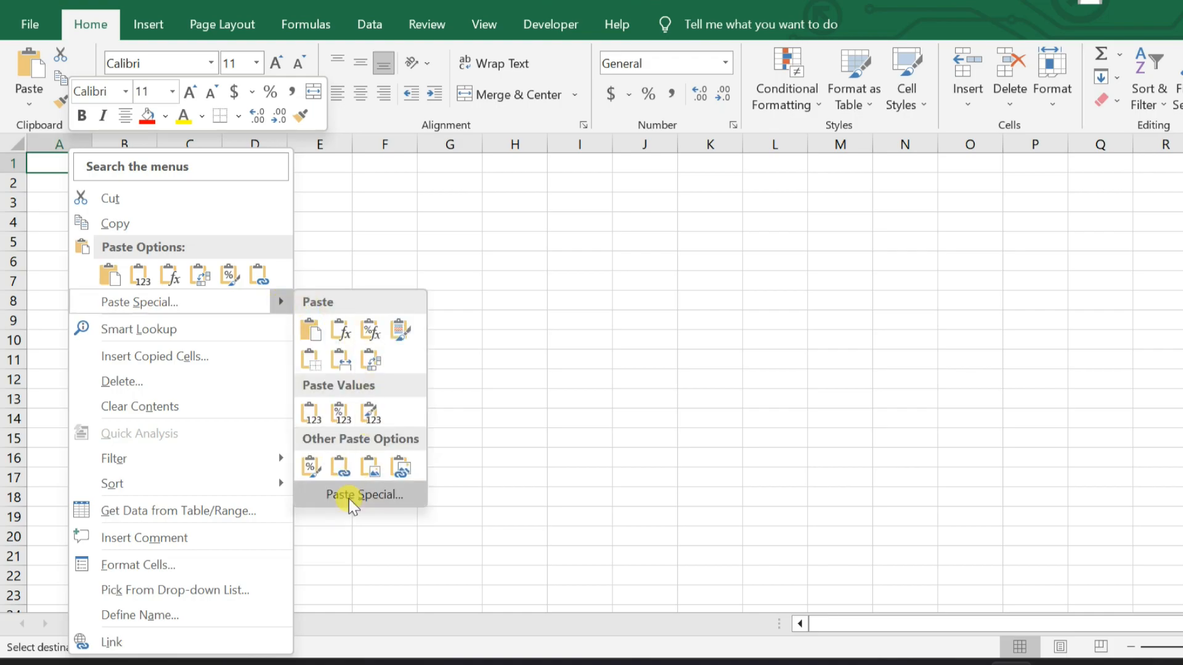
click(365, 495)
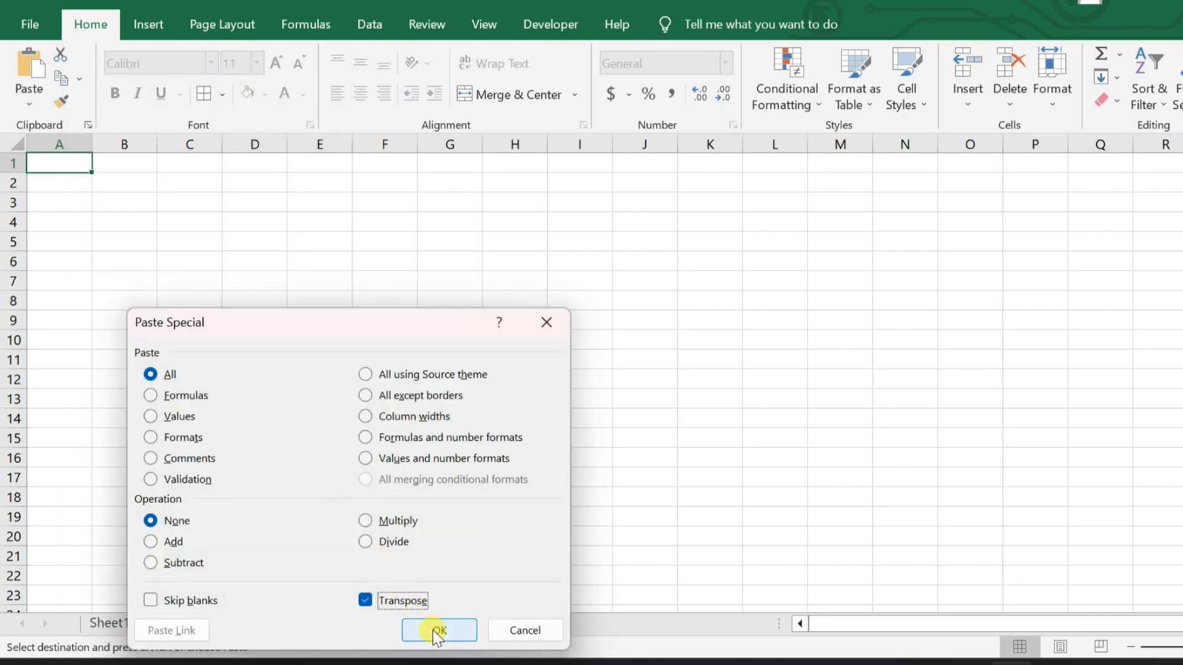
click(439, 630)
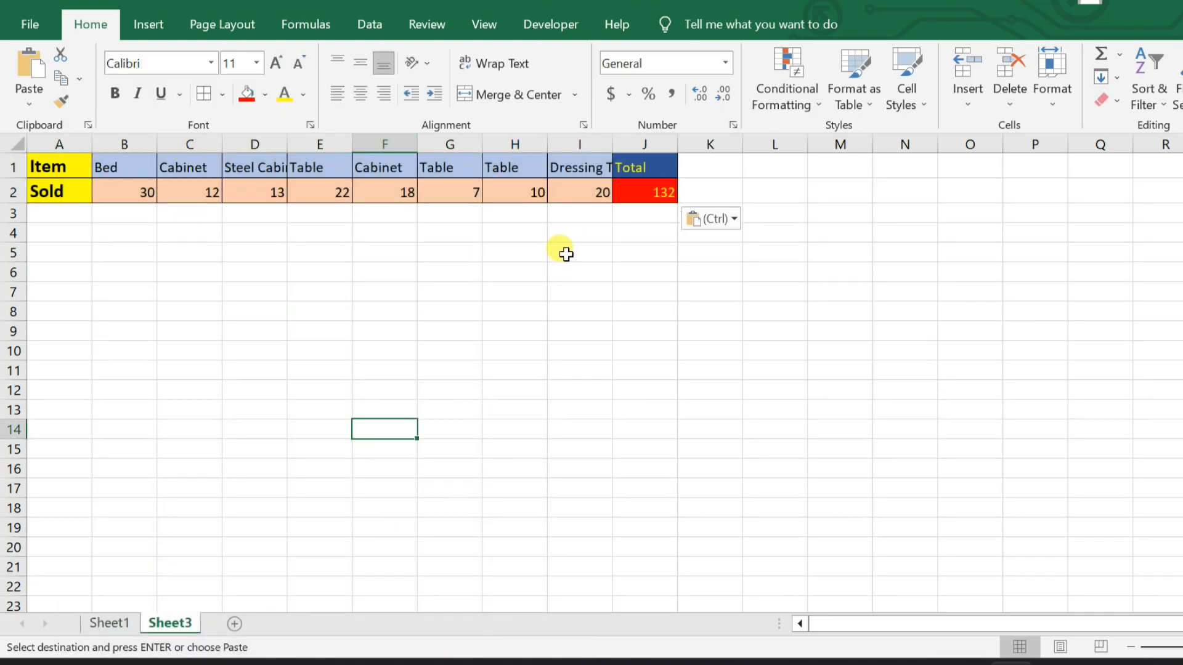